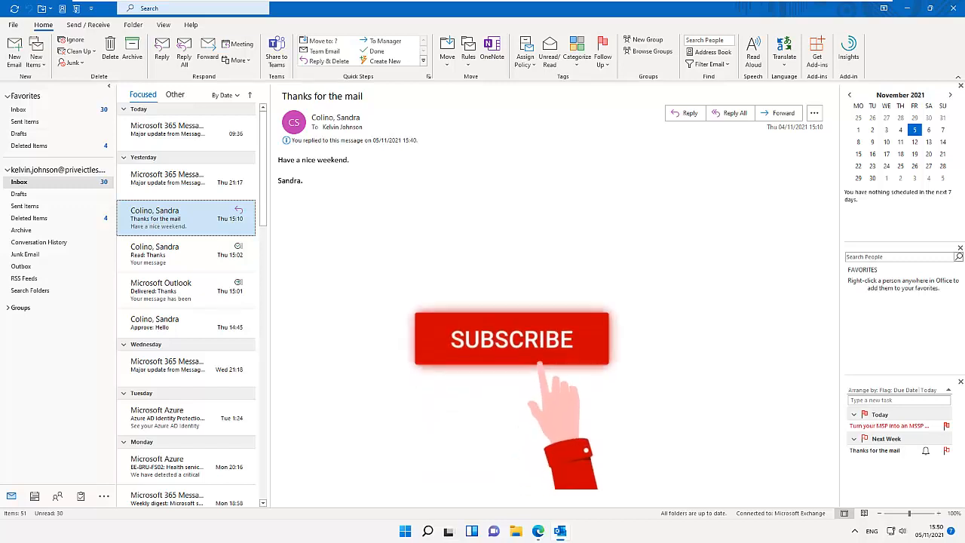
pyautogui.click(511, 338)
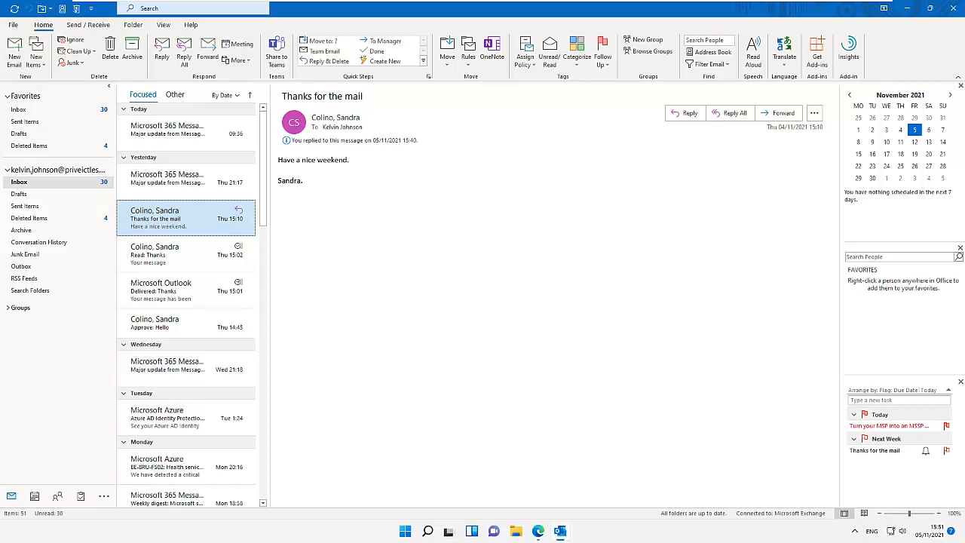
pyautogui.moveTo(133, 320)
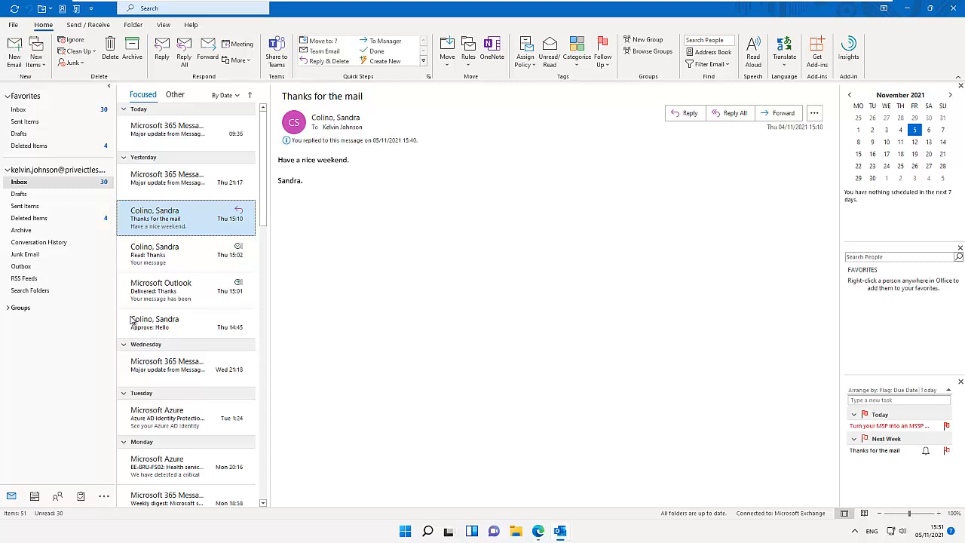
pyautogui.moveTo(205, 244)
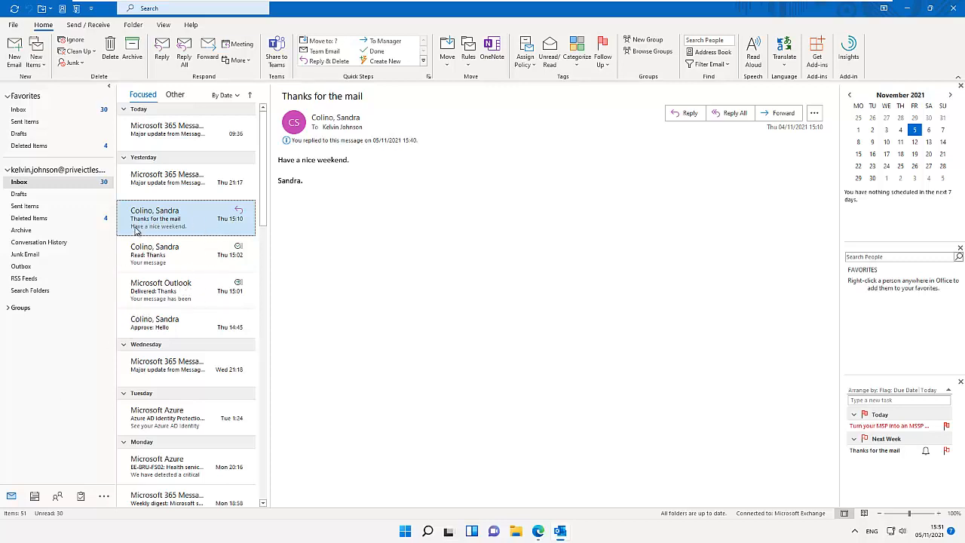
pyautogui.click(27, 205)
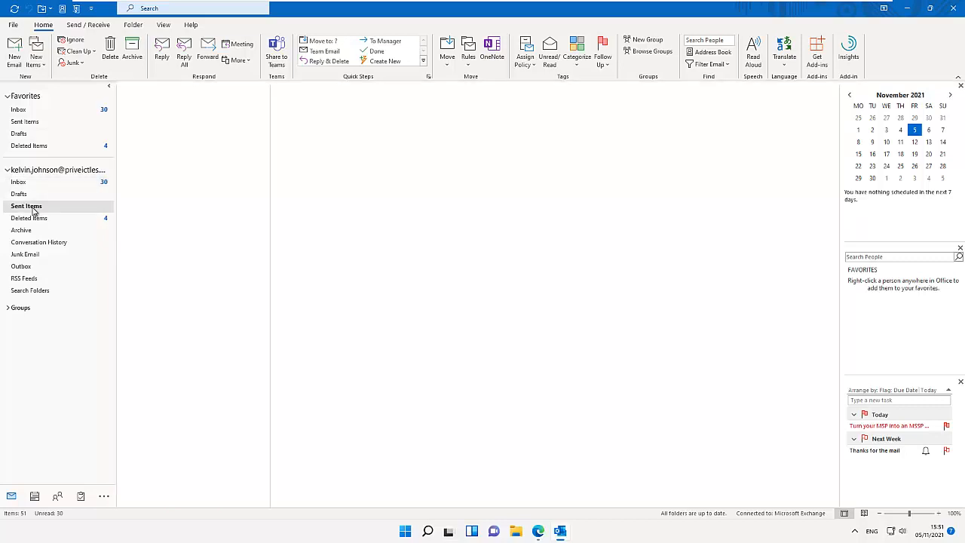
pyautogui.click(27, 205)
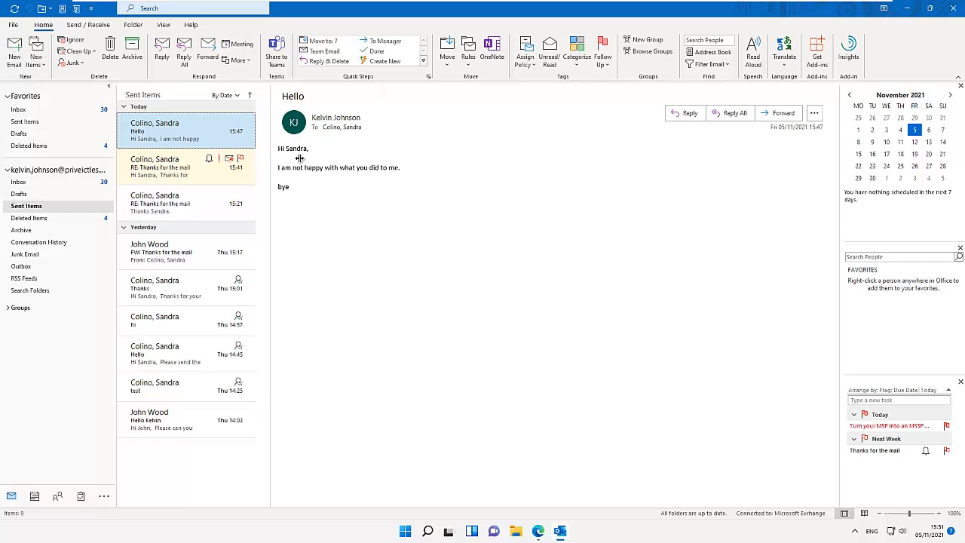
# View the 'Hello' message in its own window with its More Move Actions list, including recall
pyautogui.click(184, 130)
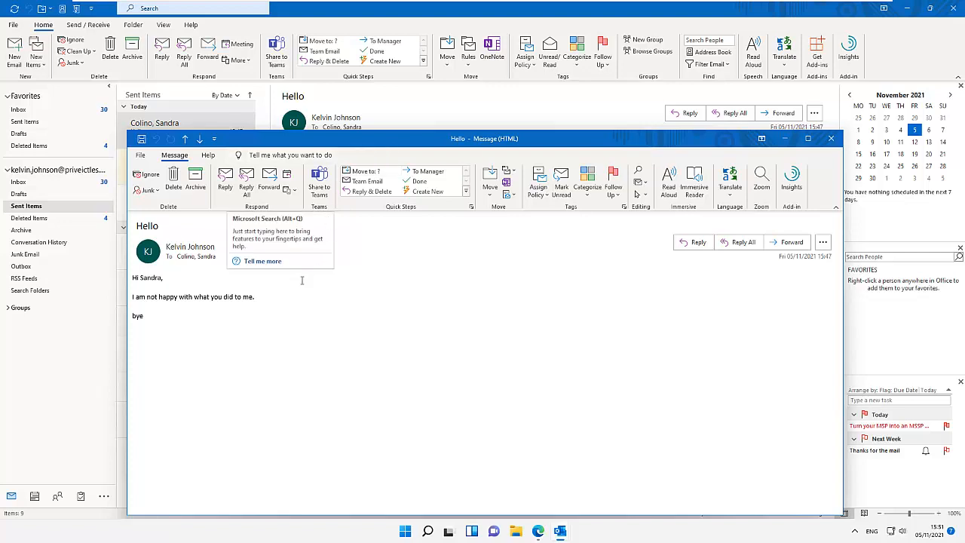
pyautogui.moveTo(504, 234)
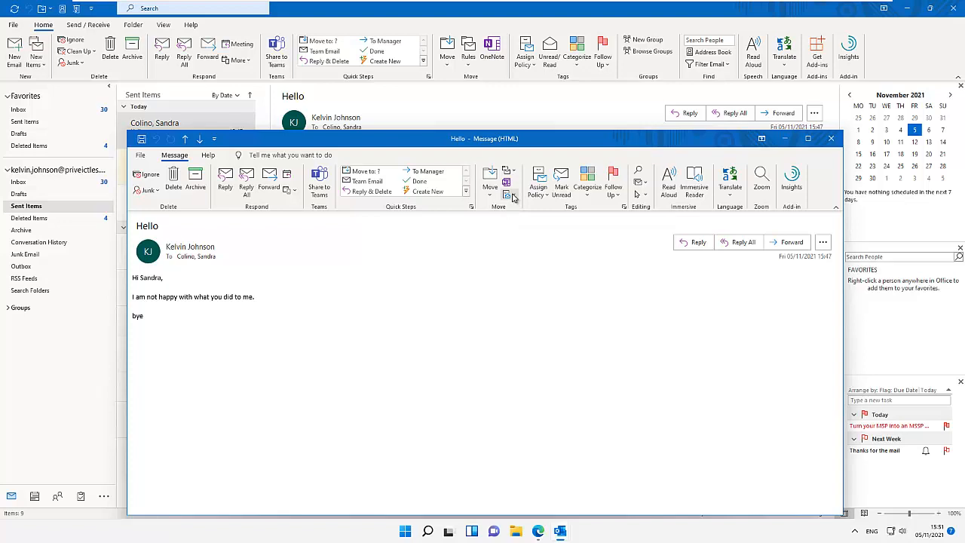
pyautogui.moveTo(506, 196)
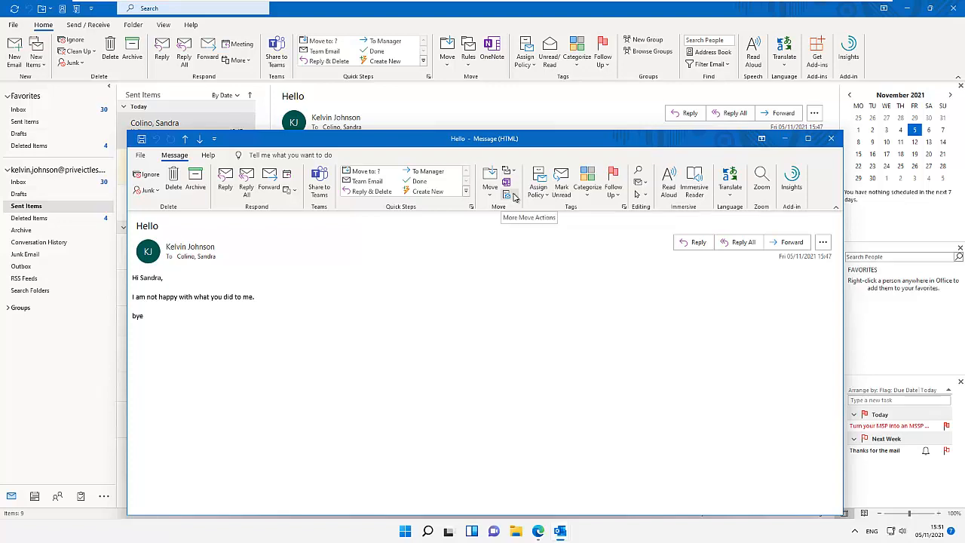
pyautogui.click(509, 194)
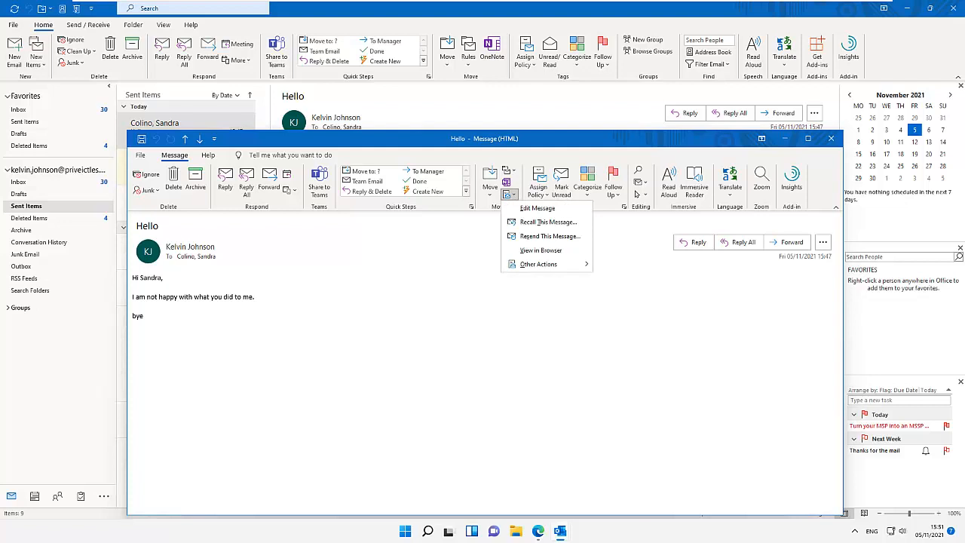
pyautogui.moveTo(428, 288)
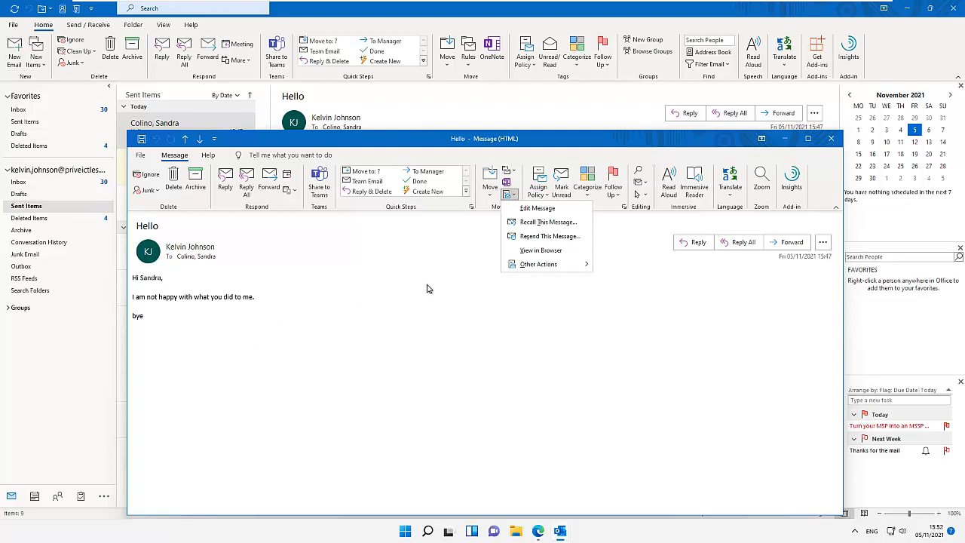
pyautogui.moveTo(507, 262)
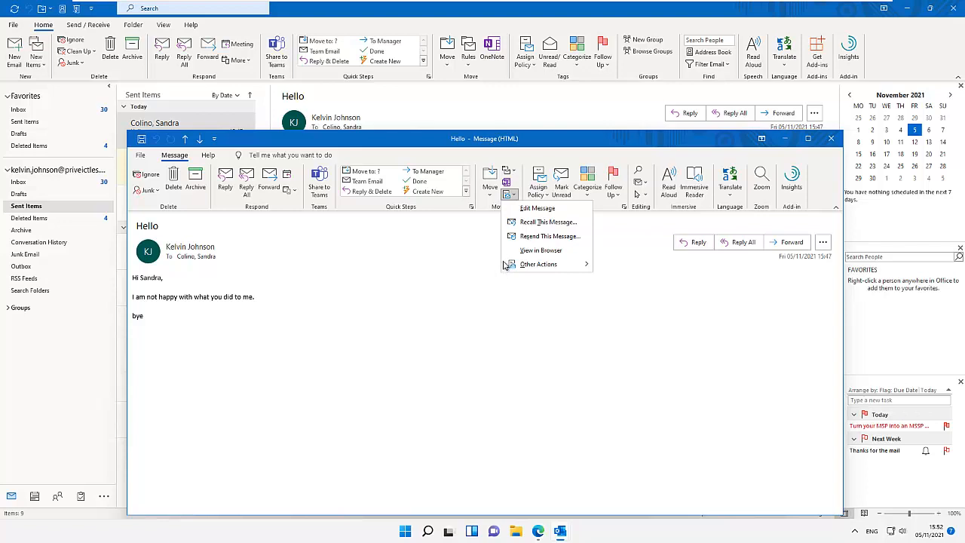
pyautogui.moveTo(540, 226)
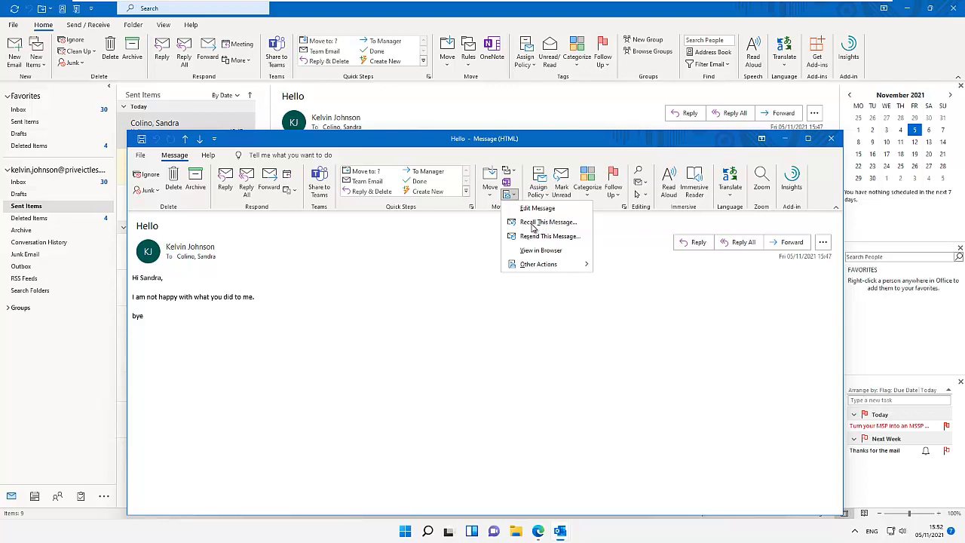
# Recall the 'Hello' message, choosing to delete unread copies and replace them with a new message
pyautogui.click(546, 221)
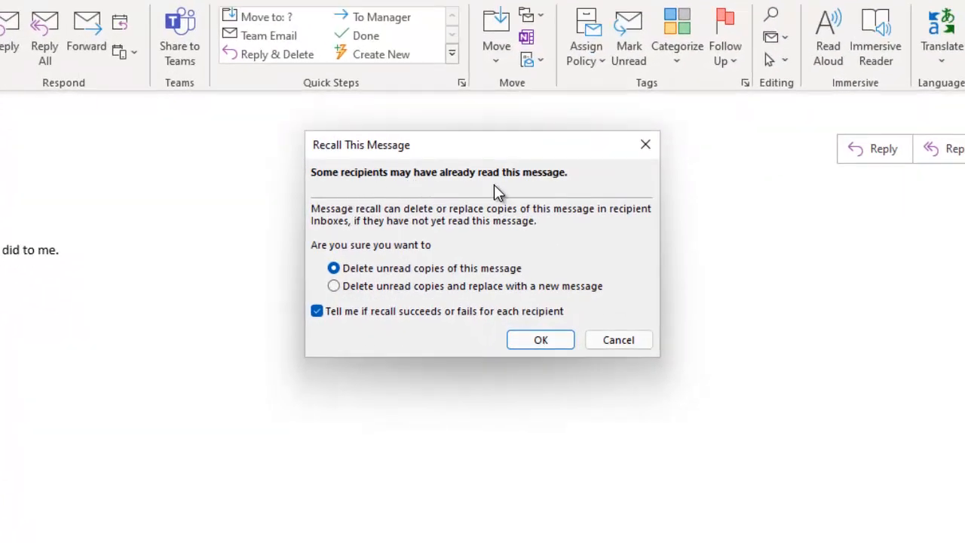
pyautogui.moveTo(465, 203)
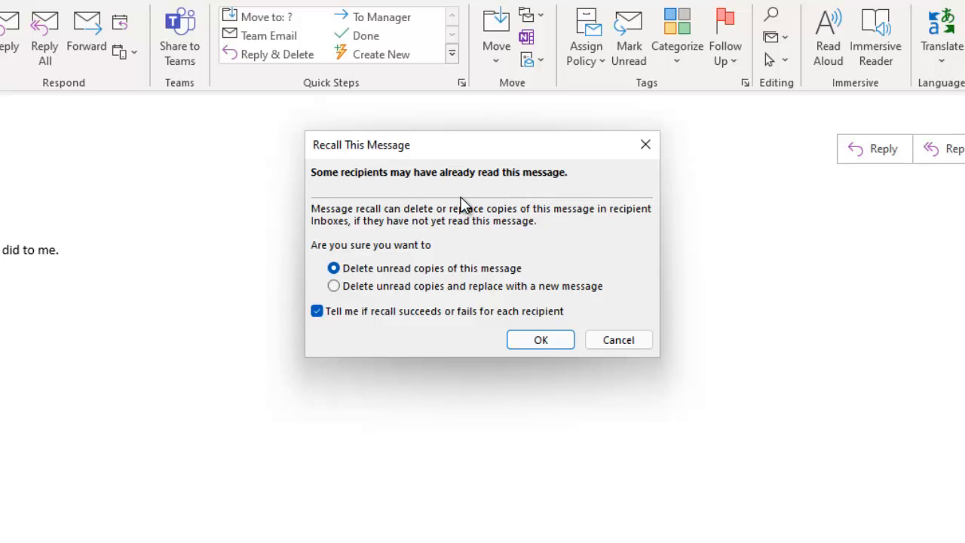
pyautogui.moveTo(375, 232)
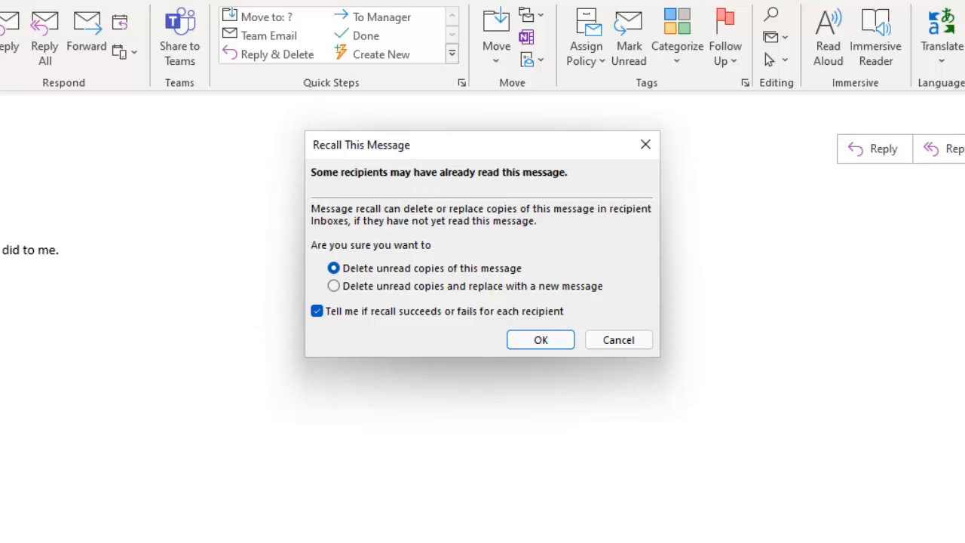
pyautogui.moveTo(404, 286)
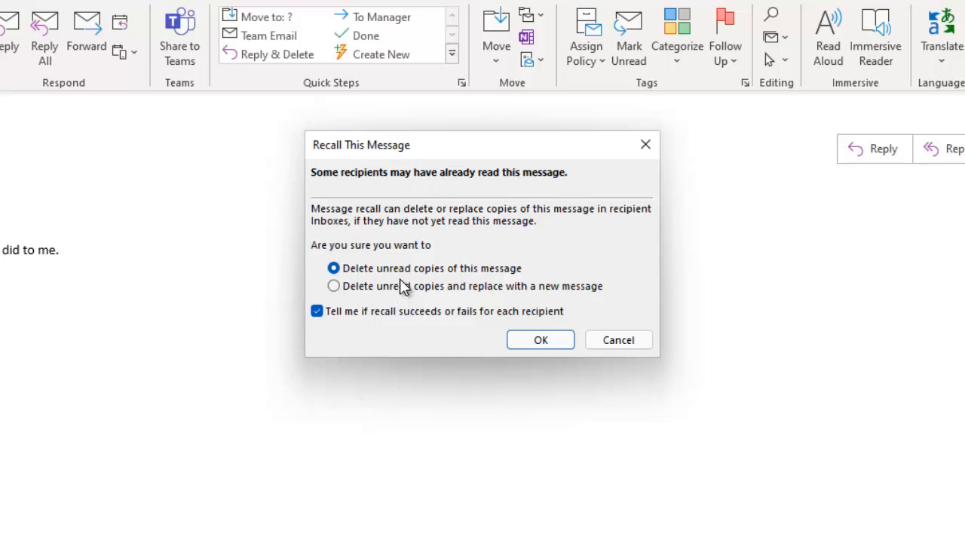
pyautogui.moveTo(485, 292)
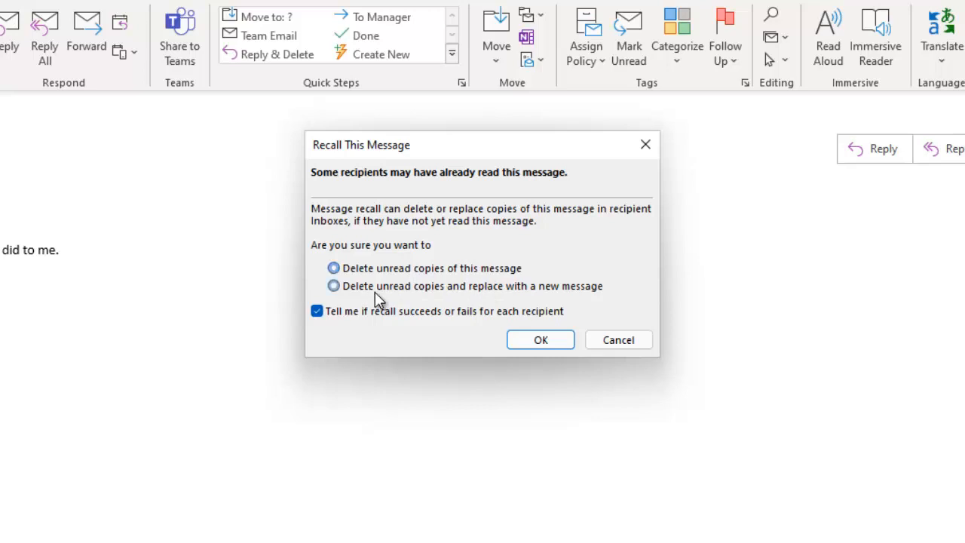
pyautogui.click(333, 286)
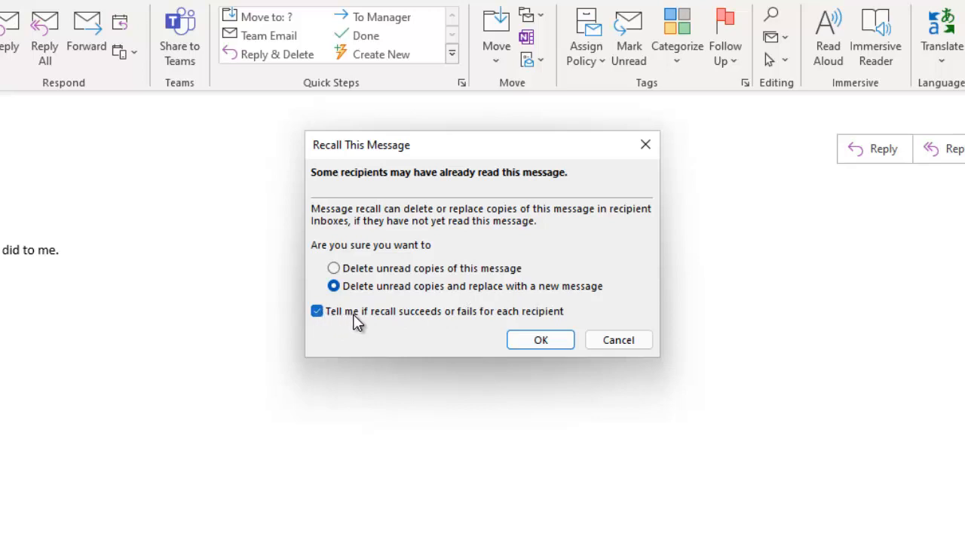
pyautogui.moveTo(464, 324)
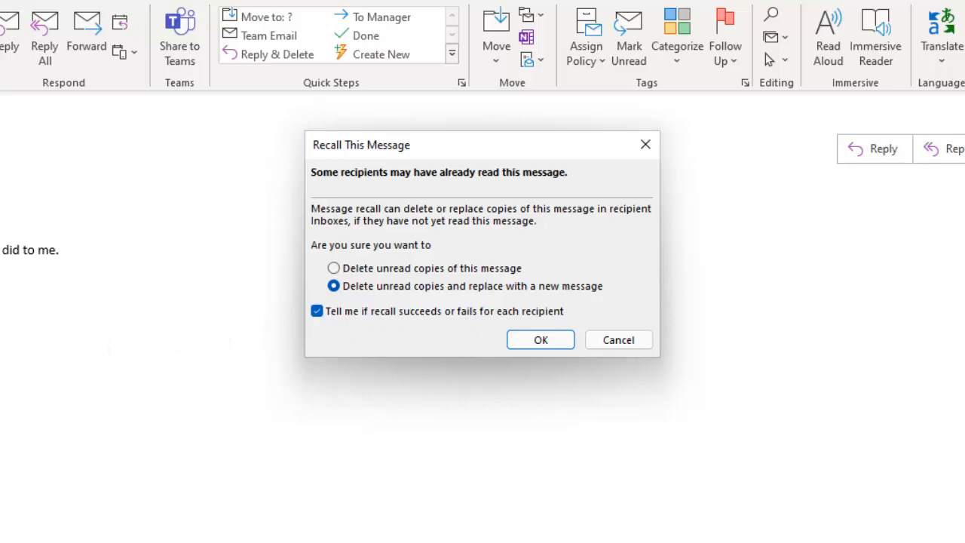
pyautogui.moveTo(420, 377)
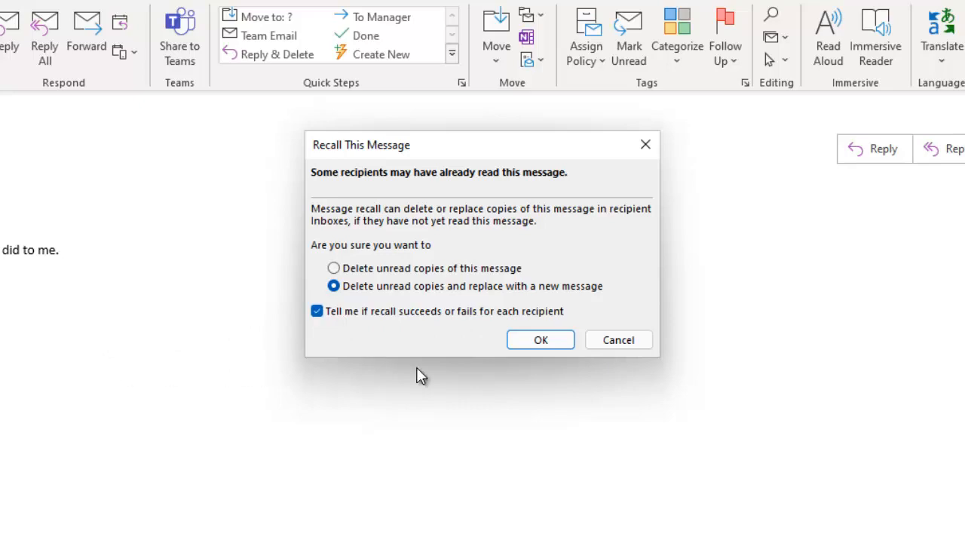
# Confirm the recall and rewrite the replacement body as 'Hi Sandra,' with 'Have a nice weekend'
pyautogui.click(540, 339)
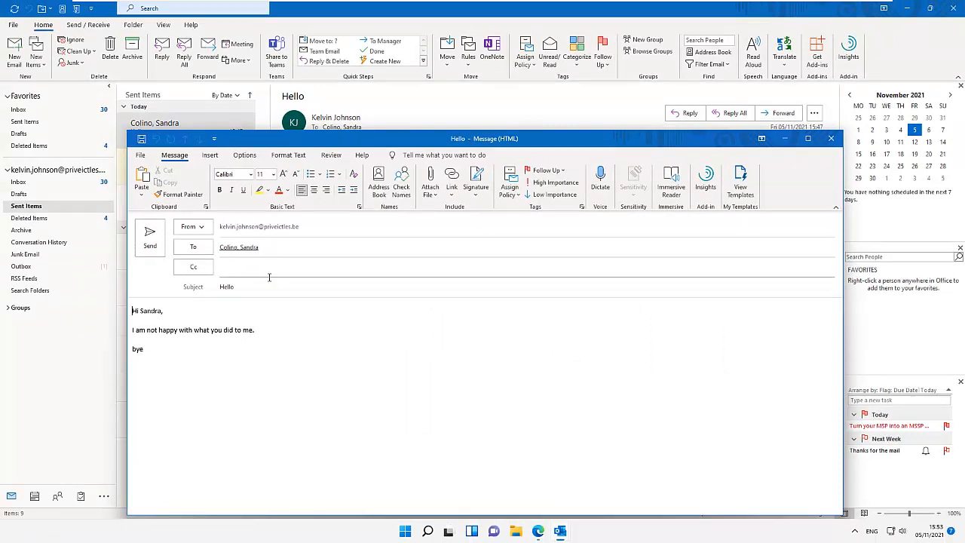
pyautogui.moveTo(272, 305)
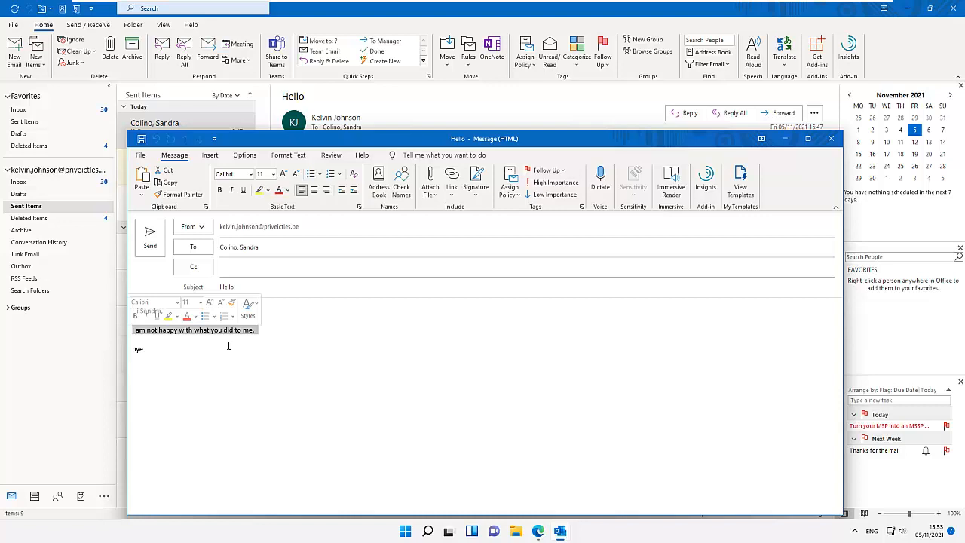
pyautogui.write('Hi Sandra,')
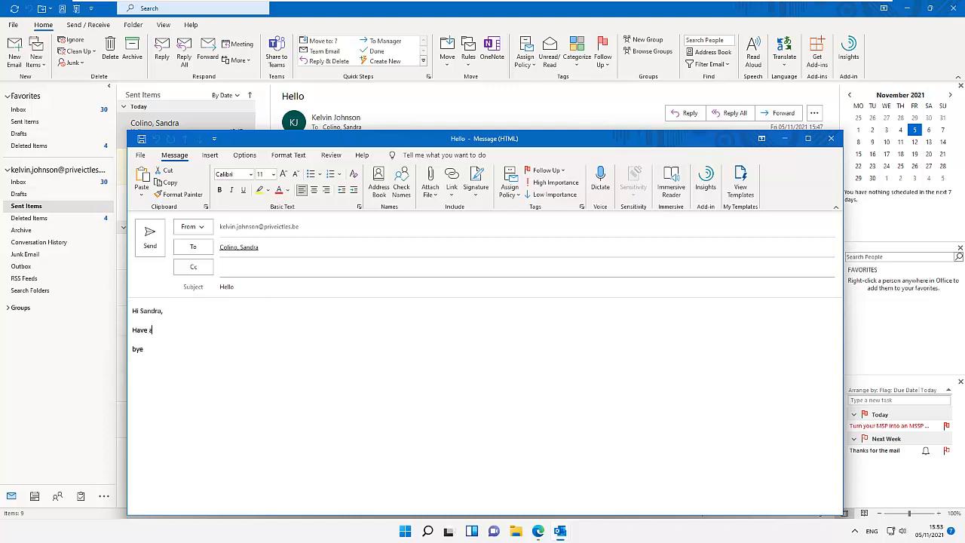
pyautogui.write('nice')
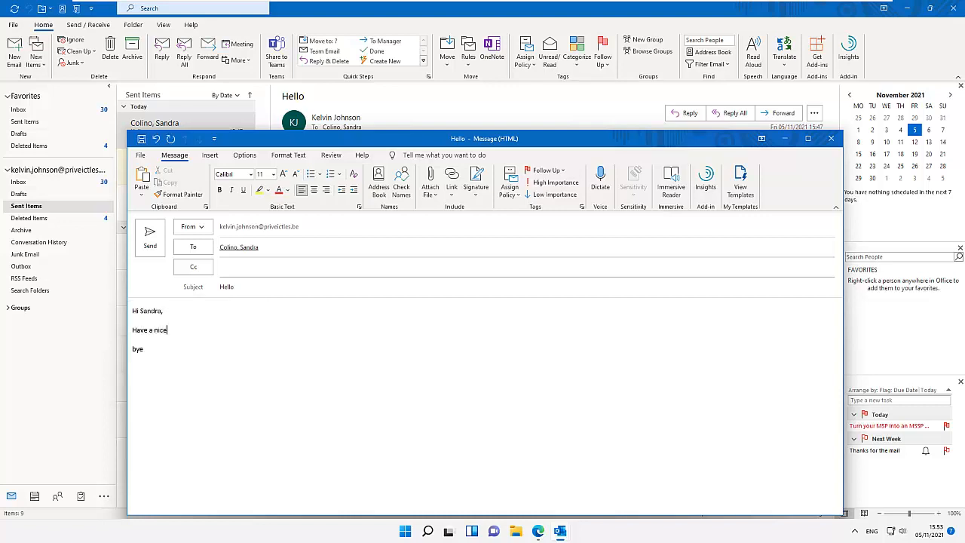
pyautogui.write('weekend.')
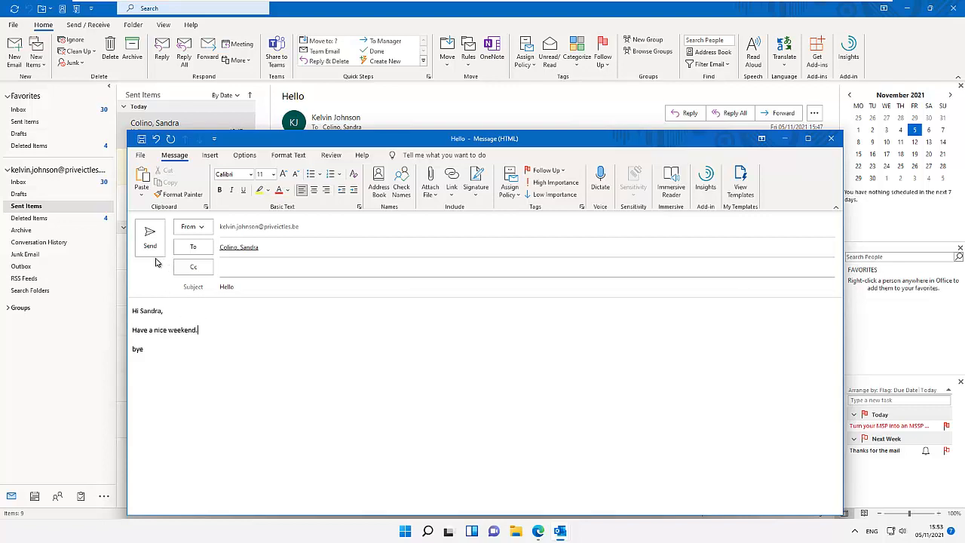
# Send the corrected replacement; the original 'Hello' message notes a recall was attempted
pyautogui.click(149, 238)
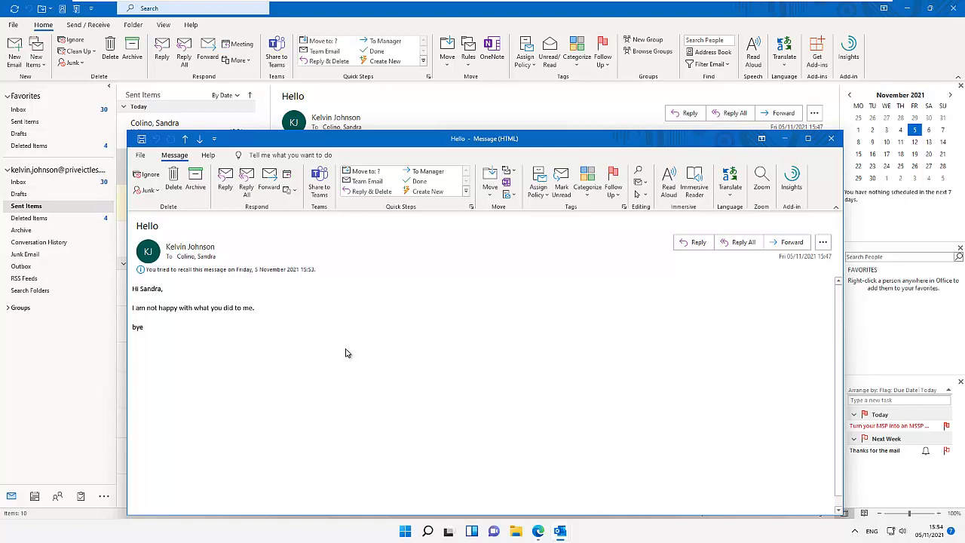
pyautogui.moveTo(344, 353)
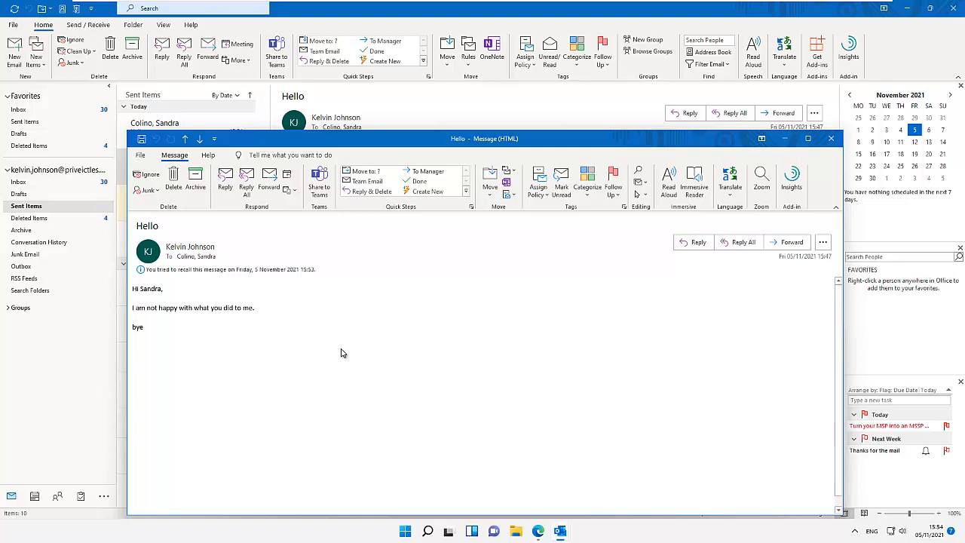
pyautogui.moveTo(841, 145)
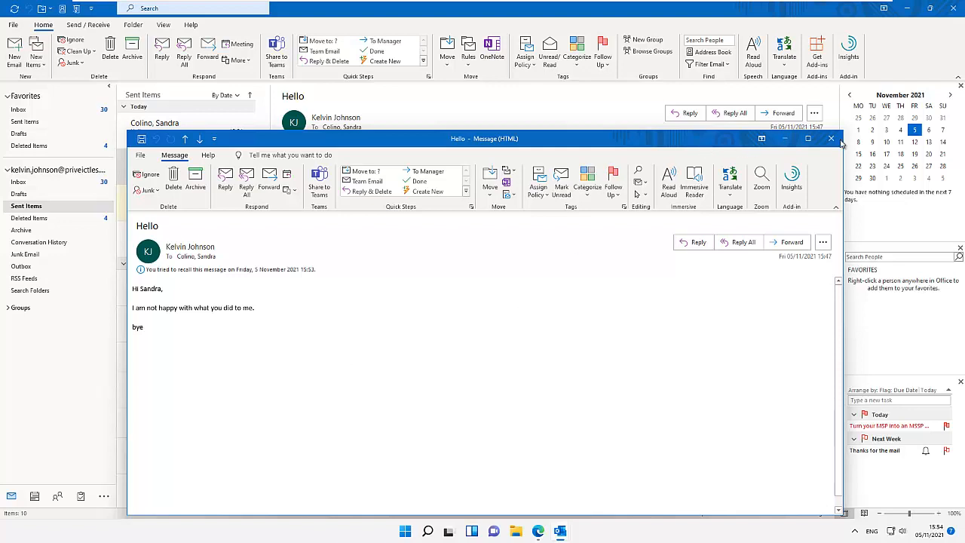
# Close the original message and return to the Inbox's Focused list
pyautogui.click(830, 139)
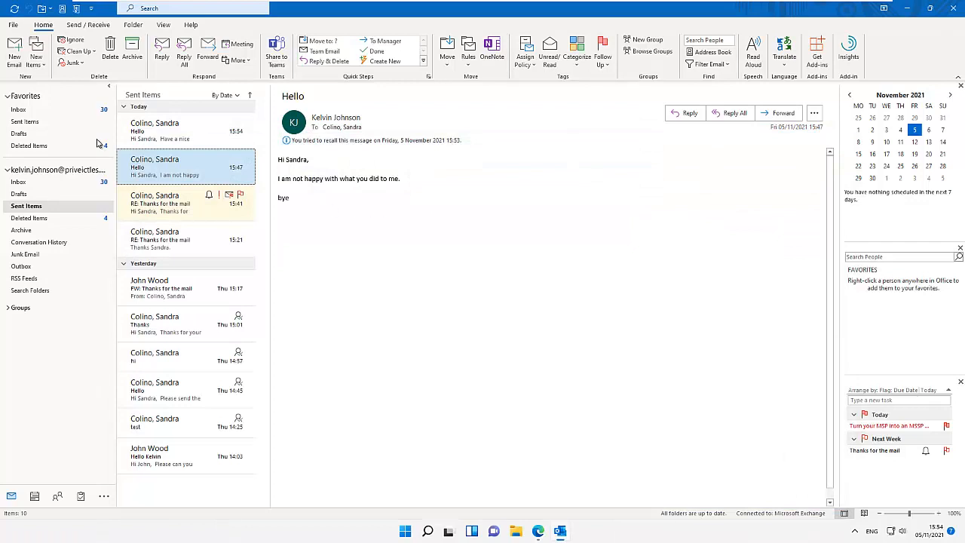
pyautogui.click(18, 181)
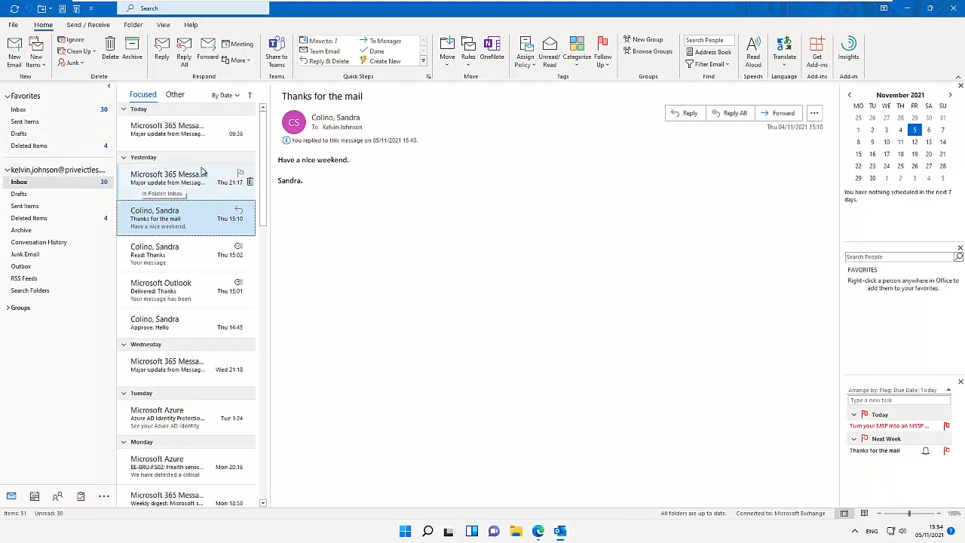
pyautogui.click(175, 93)
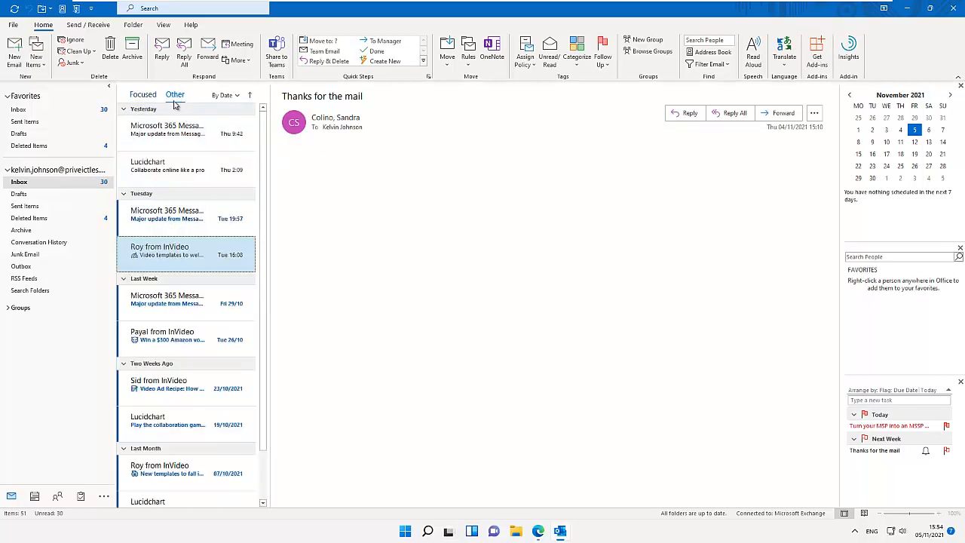
pyautogui.click(141, 94)
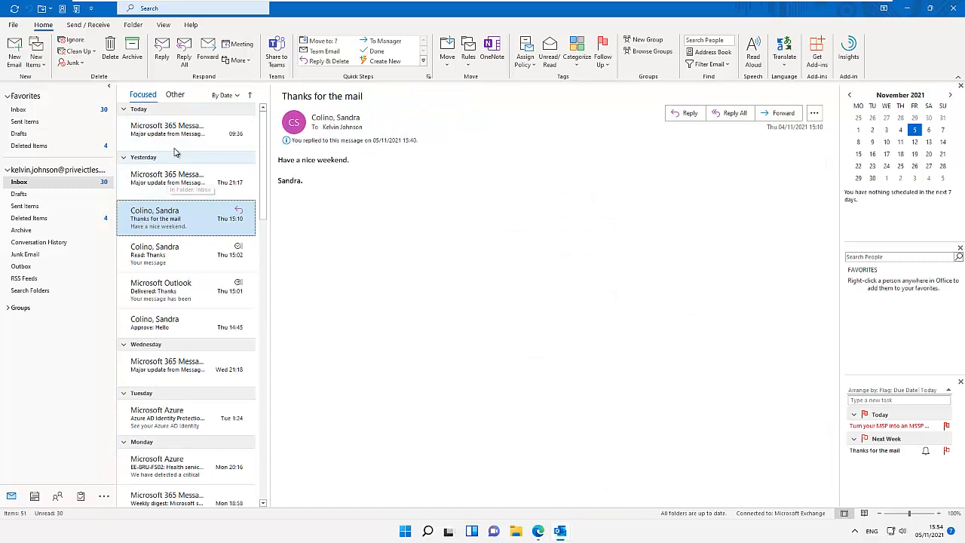
# Read the newest Microsoft 365 Message center update about Teams personal-account chat
pyautogui.click(180, 129)
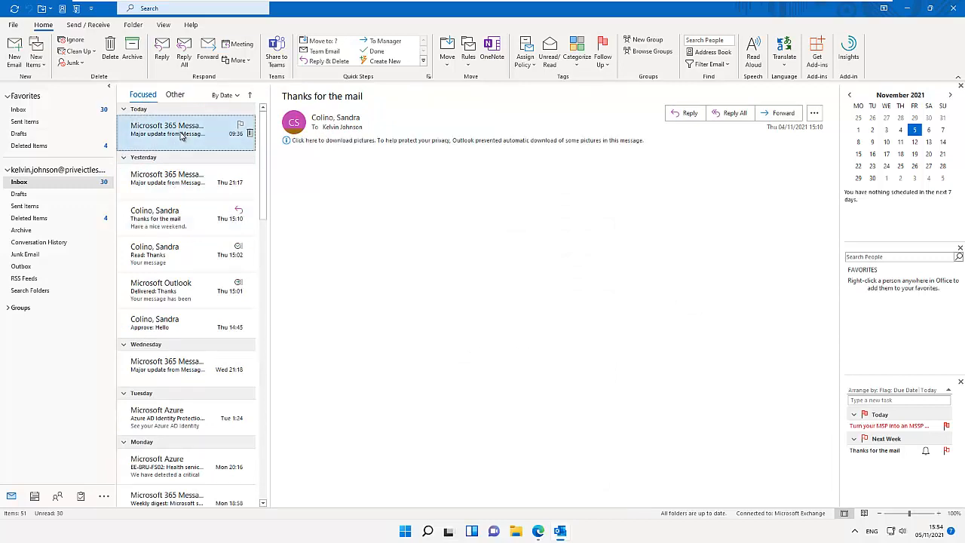
pyautogui.click(183, 130)
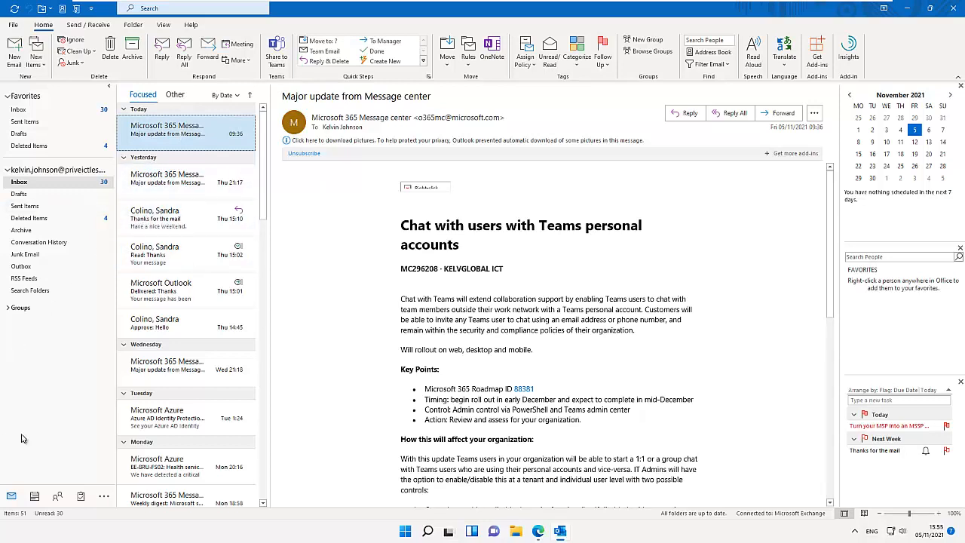
pyautogui.moveTo(275, 204)
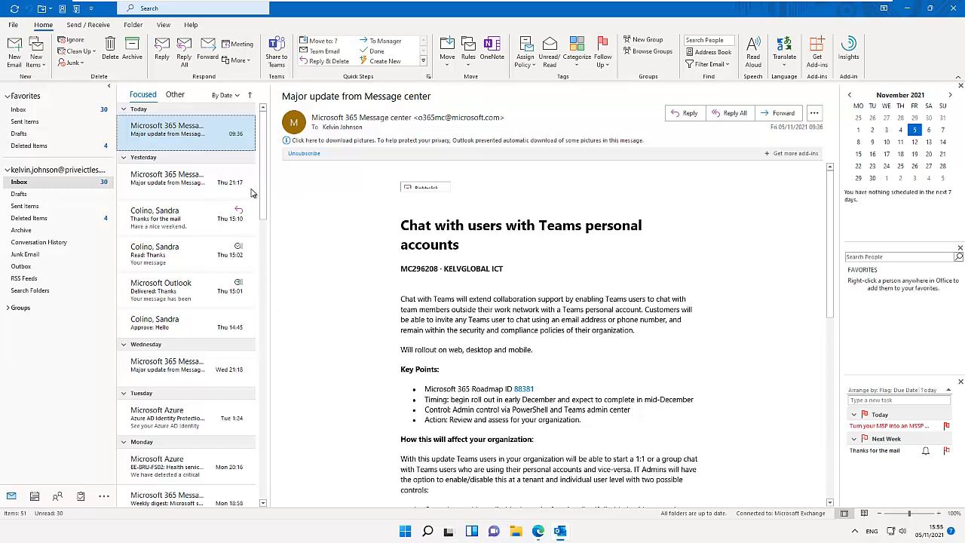
pyautogui.moveTo(253, 190)
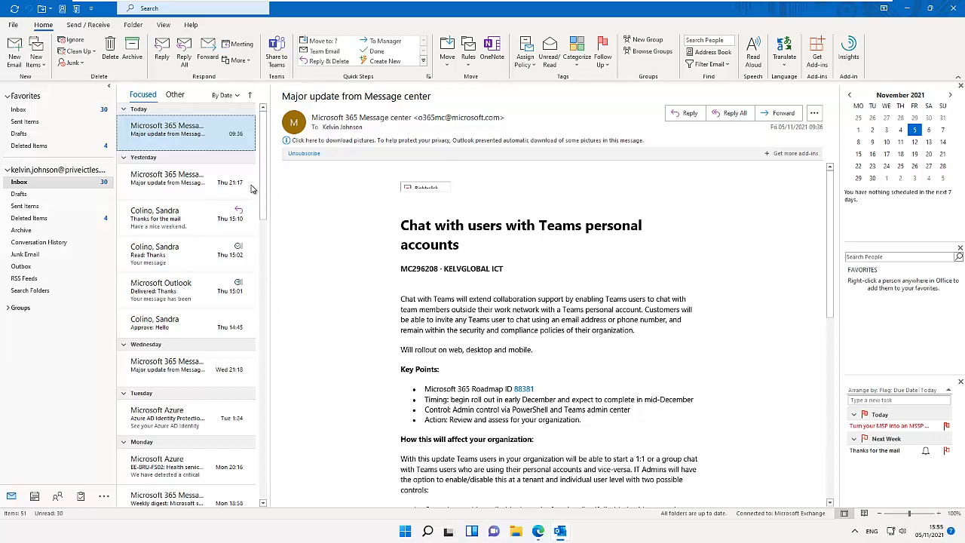
pyautogui.moveTo(320, 190)
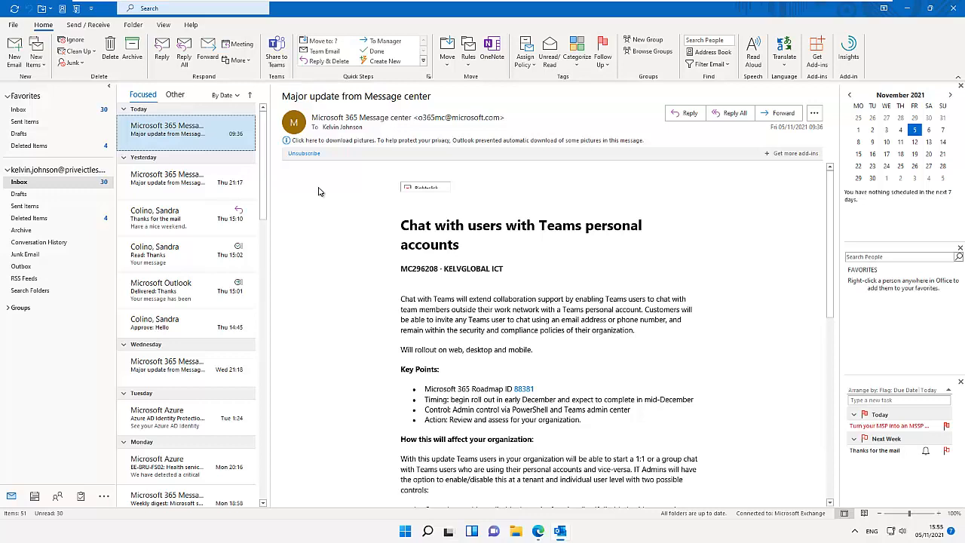
pyautogui.moveTo(434, 279)
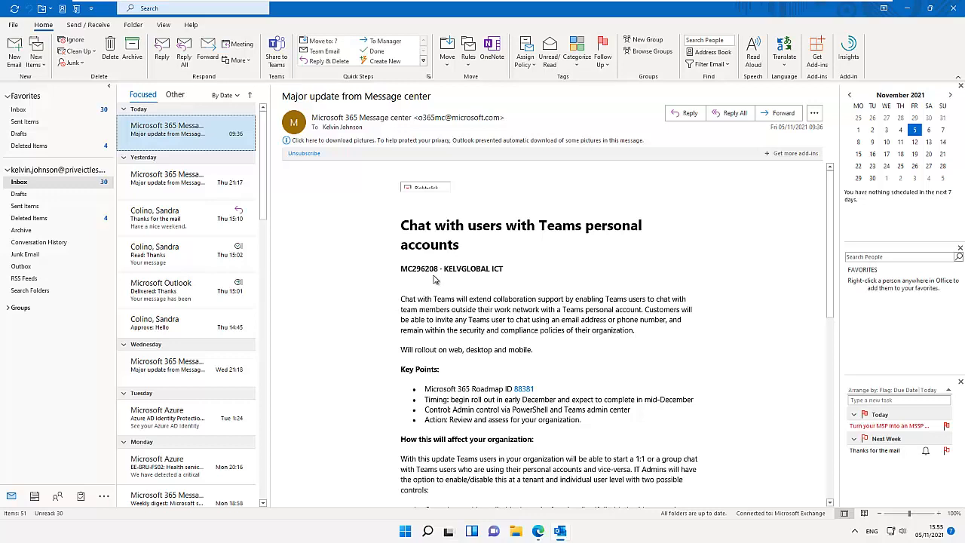
pyautogui.moveTo(612, 428)
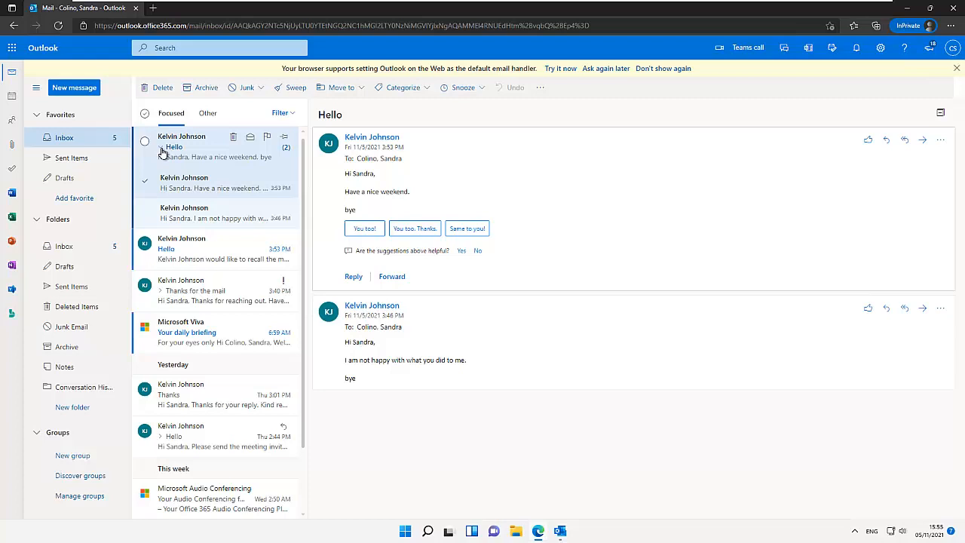
pyautogui.moveTo(190, 219)
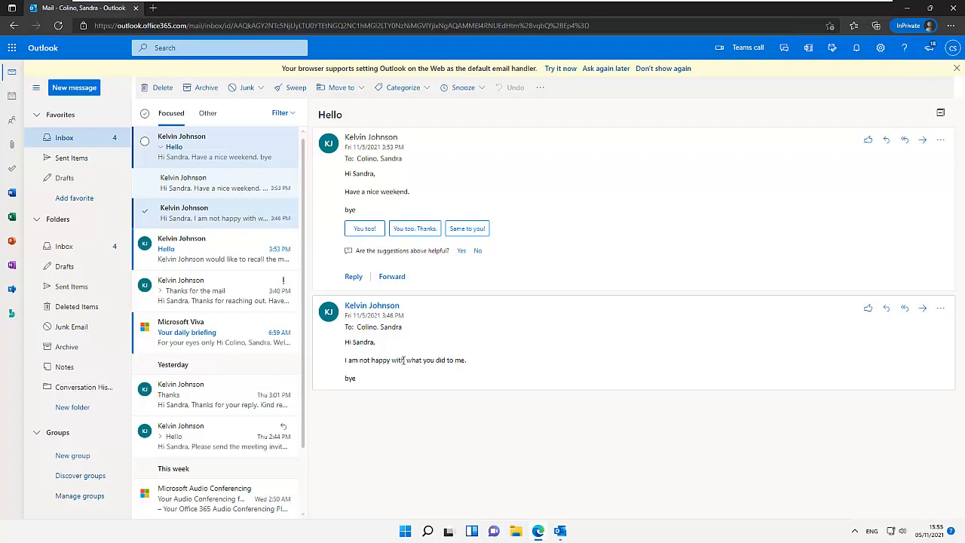
pyautogui.moveTo(377, 349)
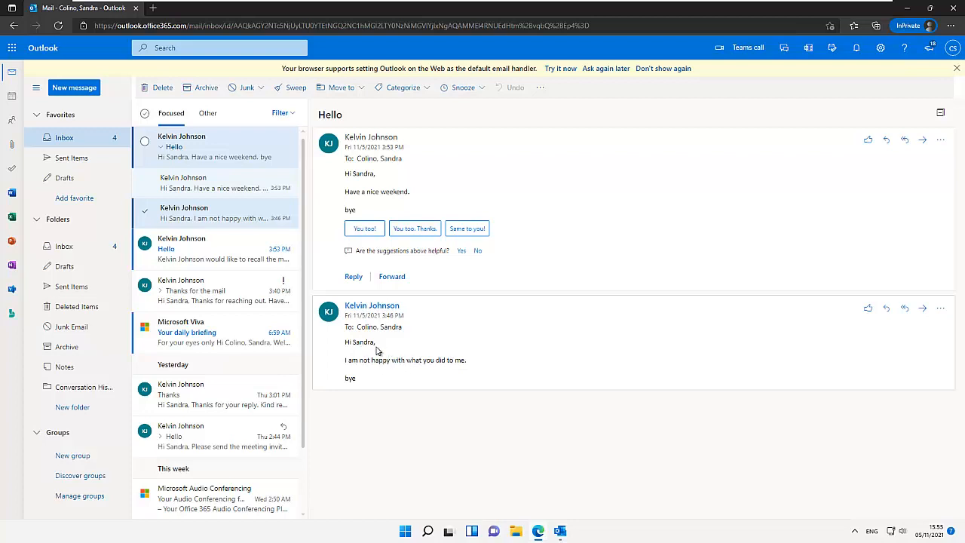
pyautogui.moveTo(293, 235)
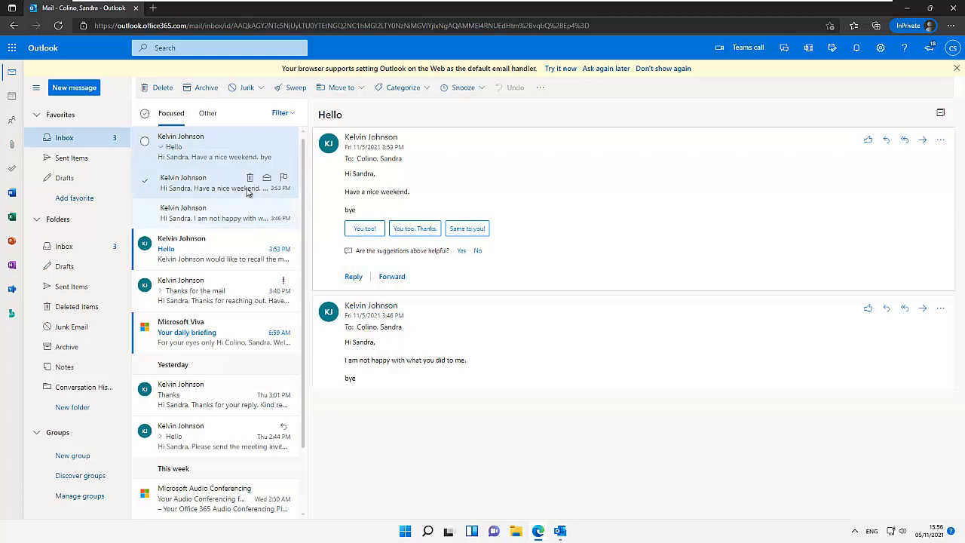
pyautogui.moveTo(211, 184)
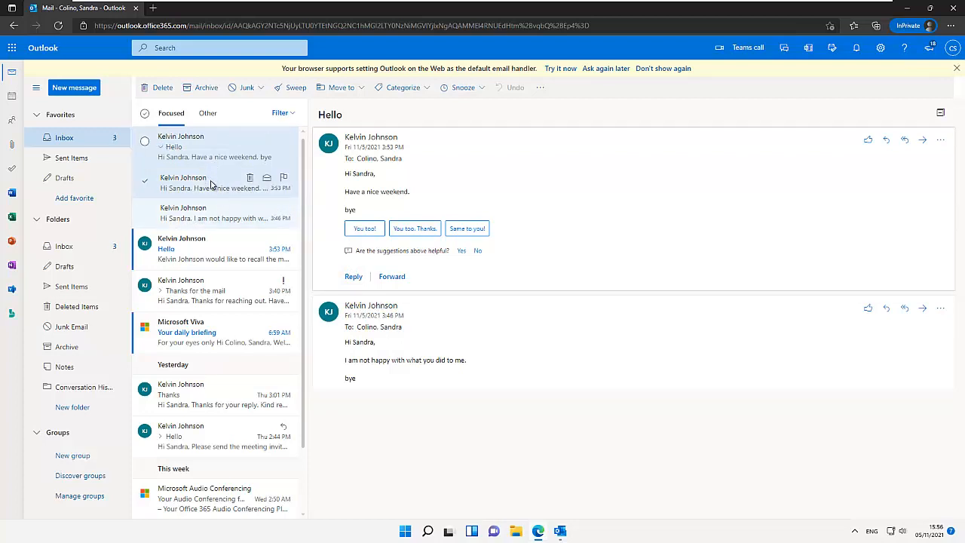
pyautogui.moveTo(383, 264)
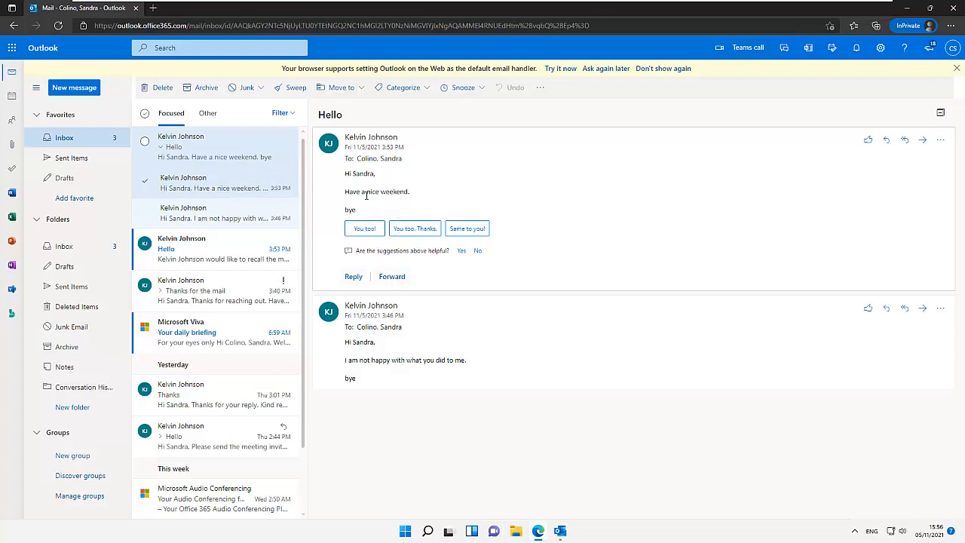
pyautogui.moveTo(377, 220)
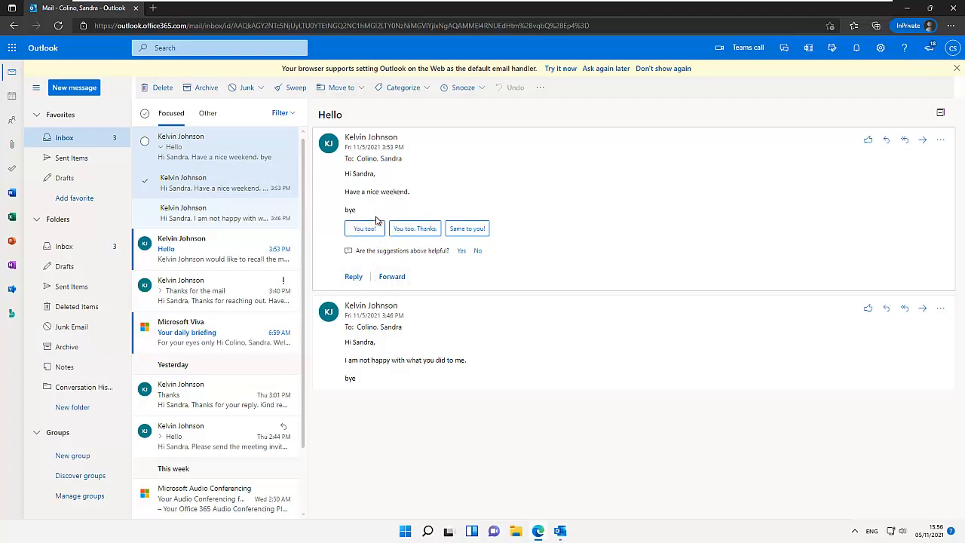
pyautogui.moveTo(392, 269)
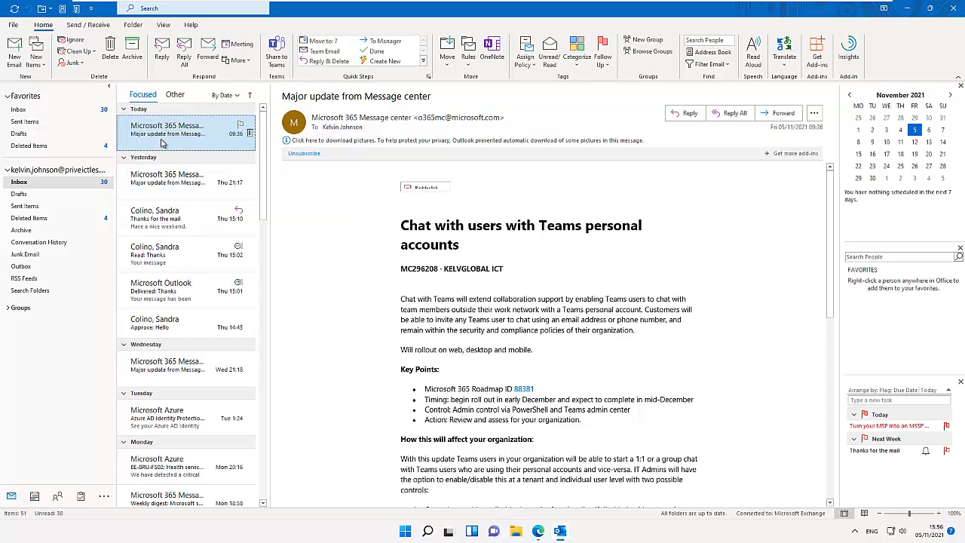
pyautogui.click(175, 93)
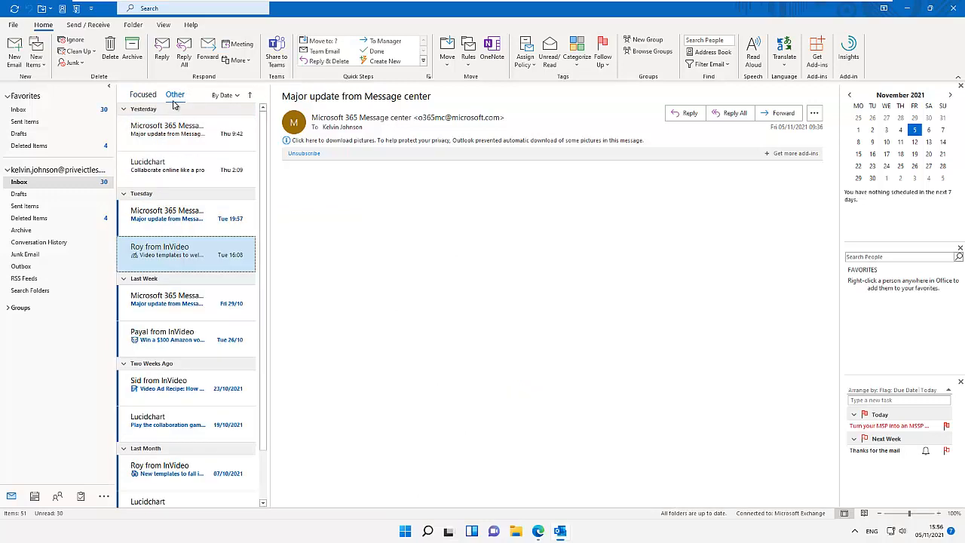
pyautogui.click(159, 250)
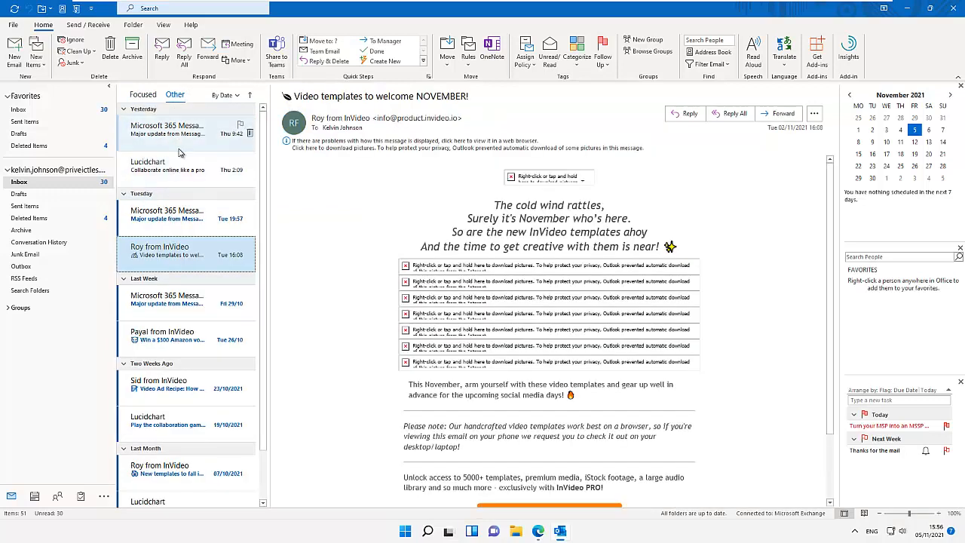
pyautogui.click(166, 129)
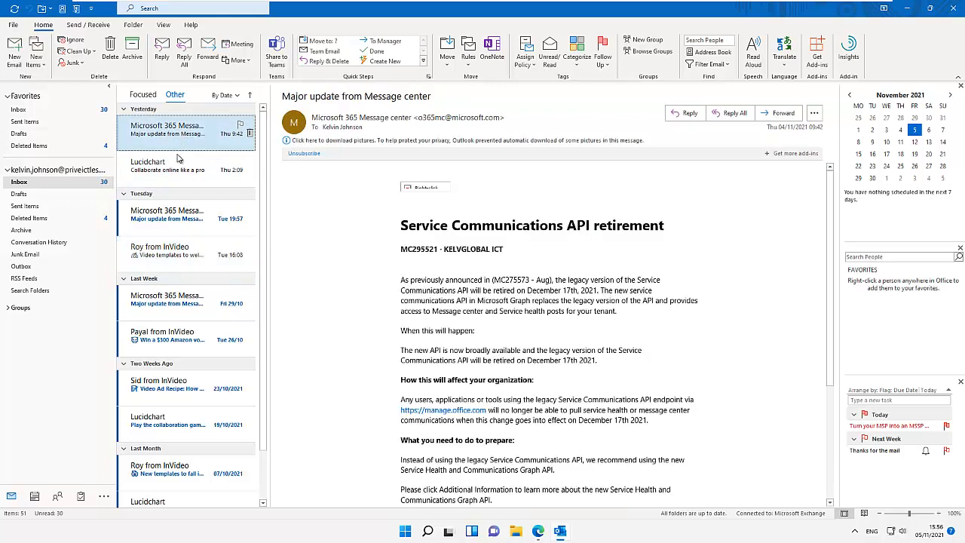
pyautogui.click(167, 165)
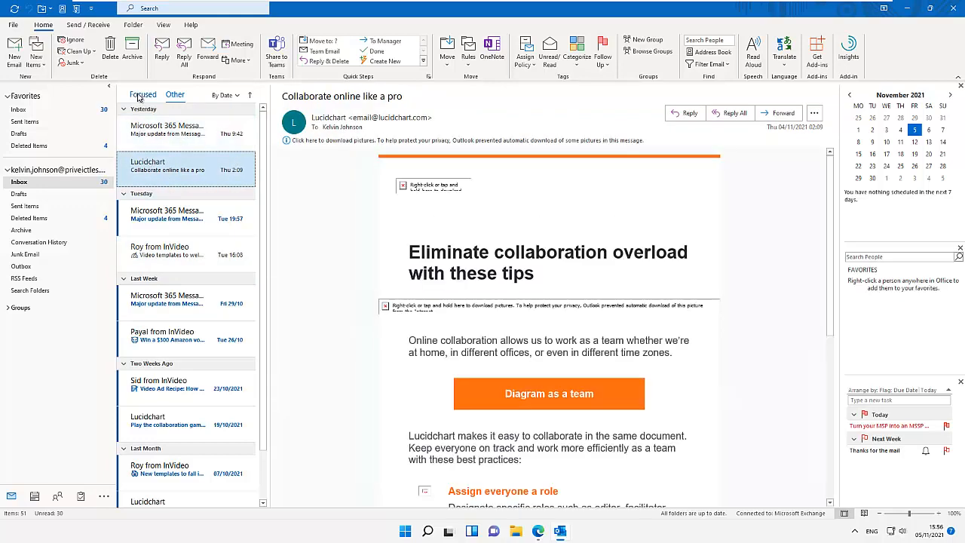
pyautogui.click(168, 130)
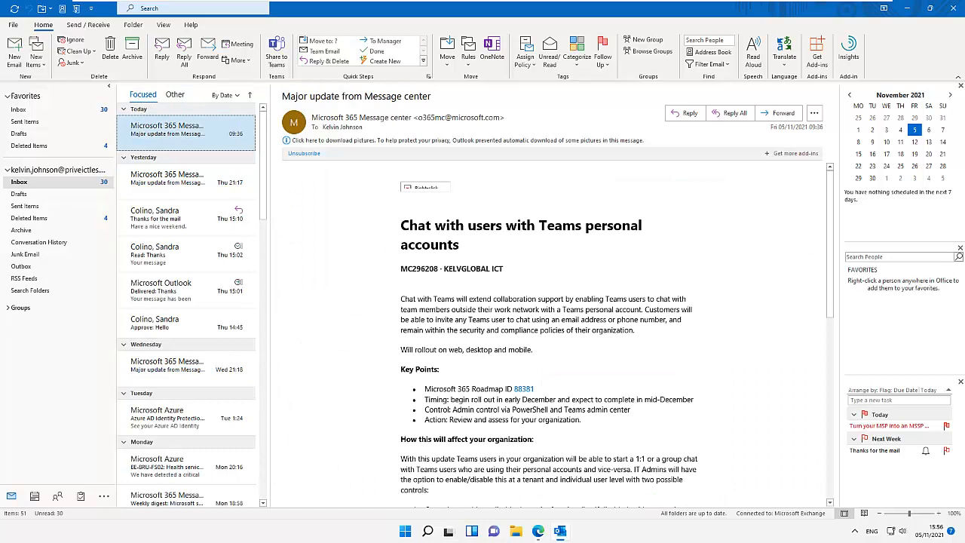
pyautogui.moveTo(279, 317)
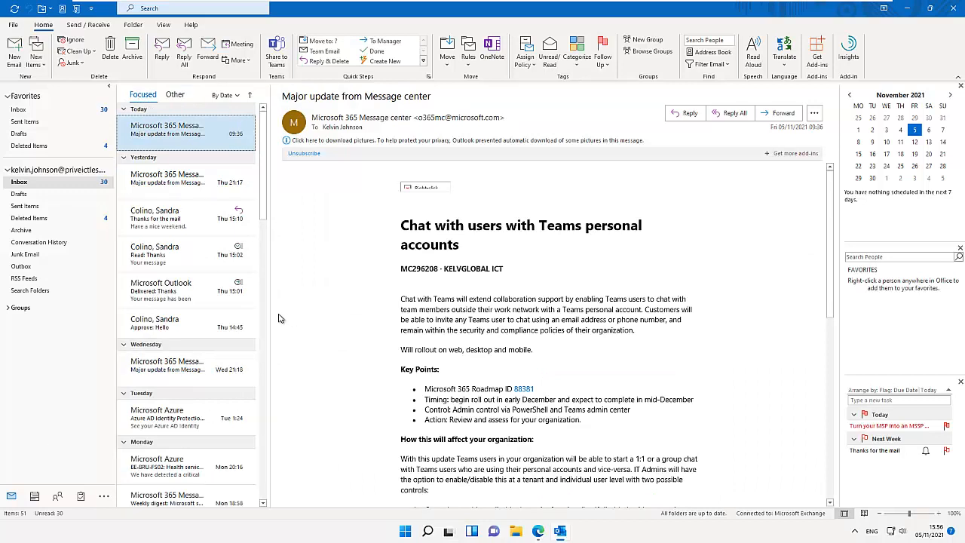
pyautogui.moveTo(287, 304)
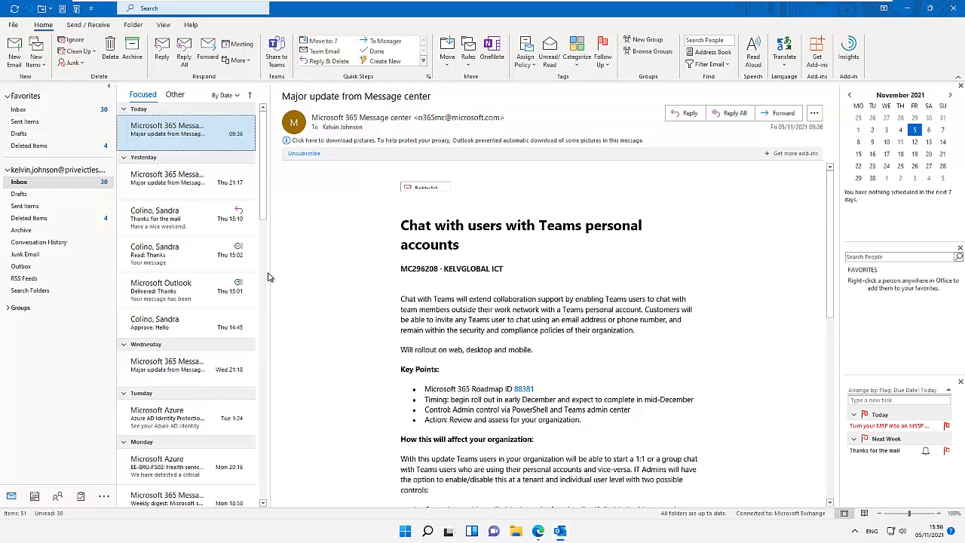
pyautogui.moveTo(281, 280)
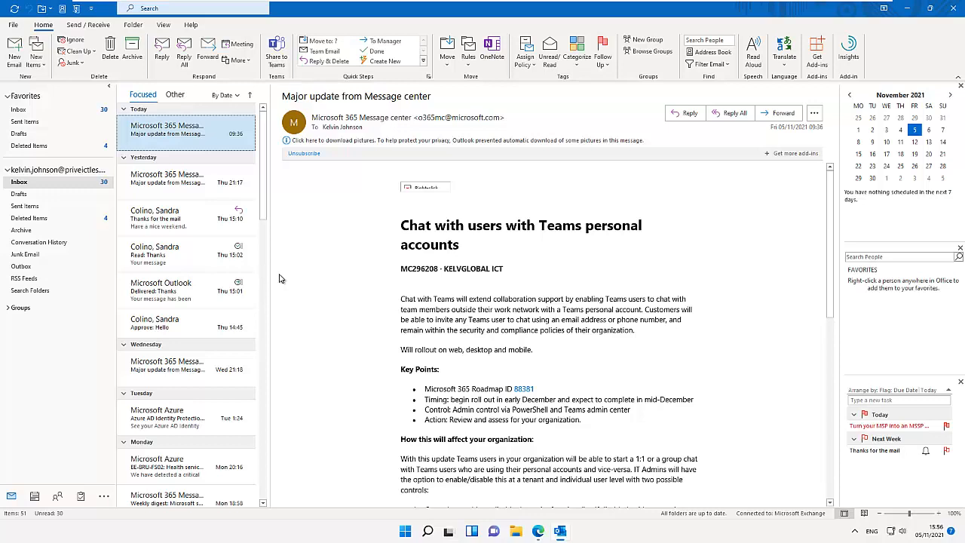
pyautogui.moveTo(283, 268)
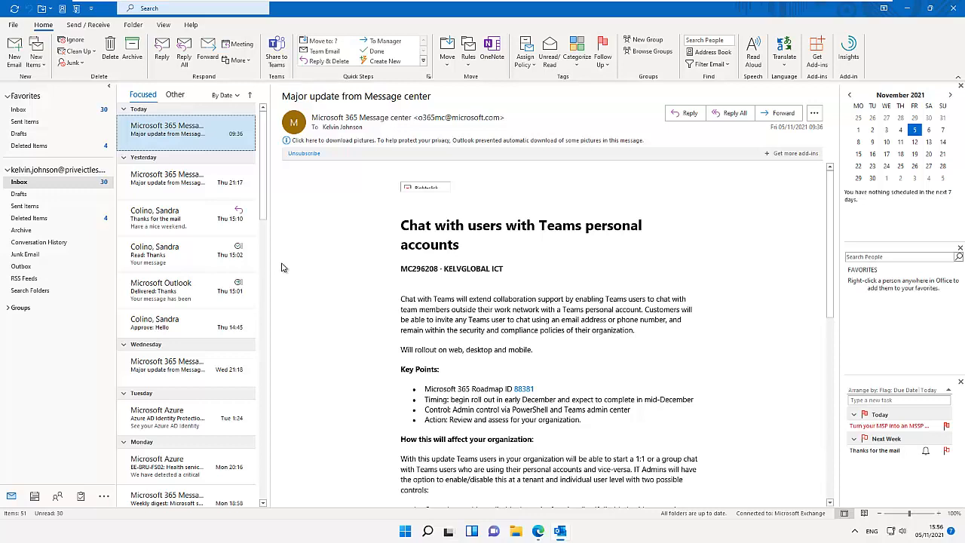
pyautogui.moveTo(283, 272)
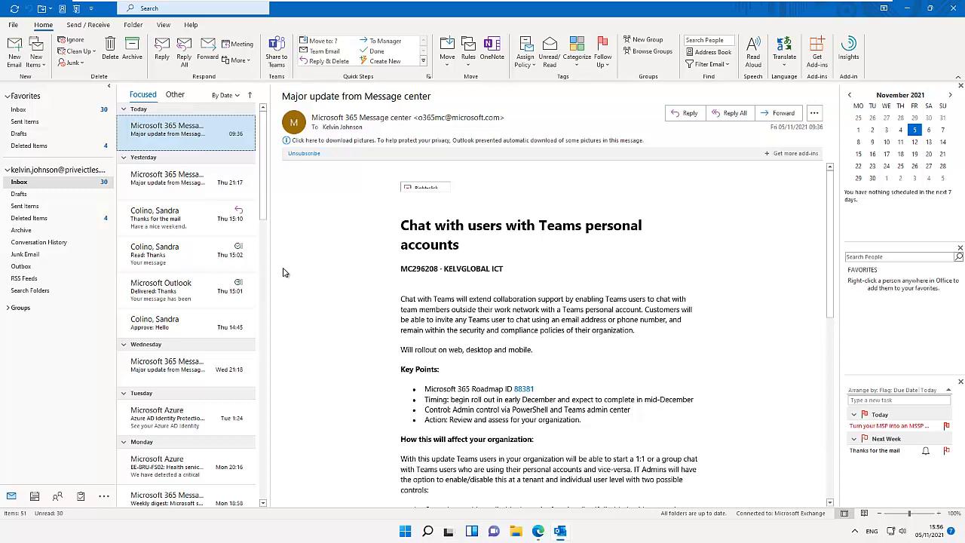
pyautogui.moveTo(295, 273)
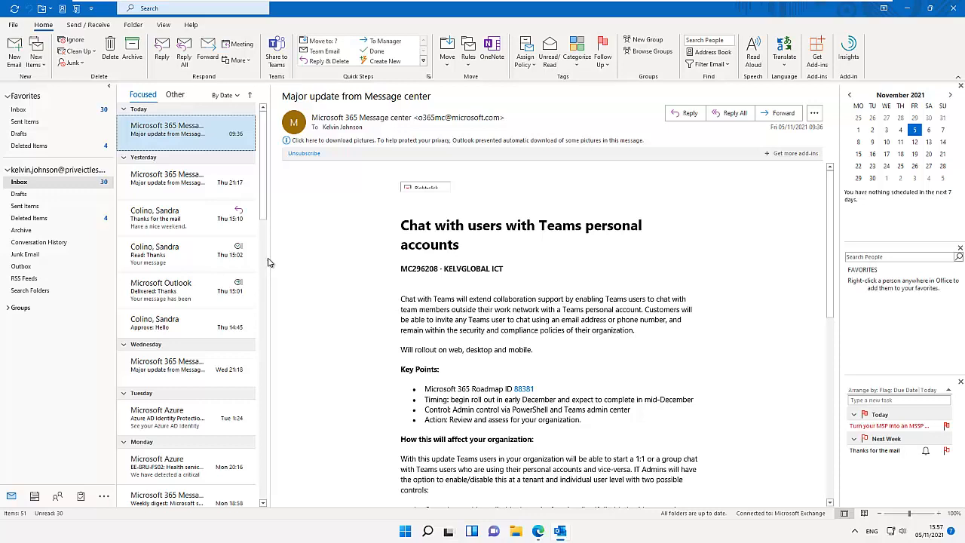
pyautogui.moveTo(253, 270)
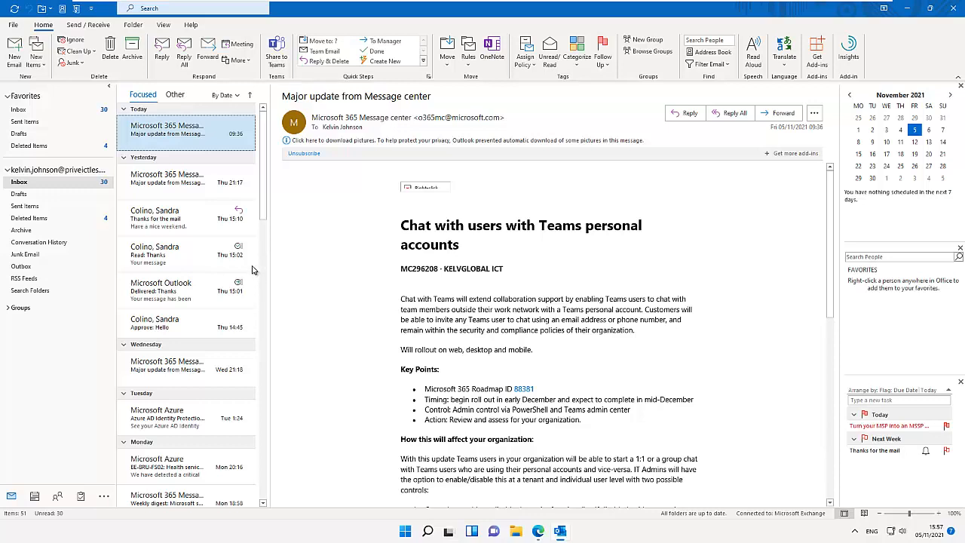
pyautogui.moveTo(272, 258)
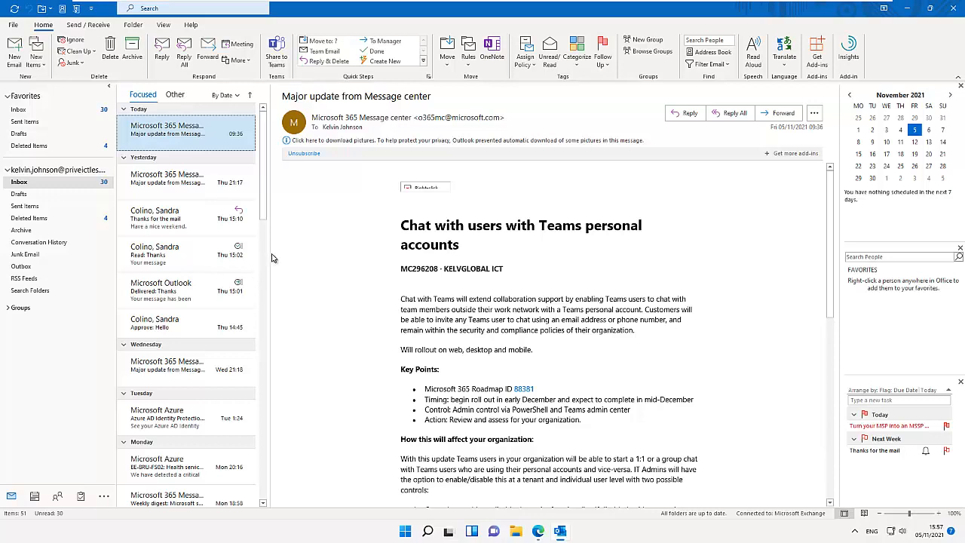
pyautogui.moveTo(275, 259)
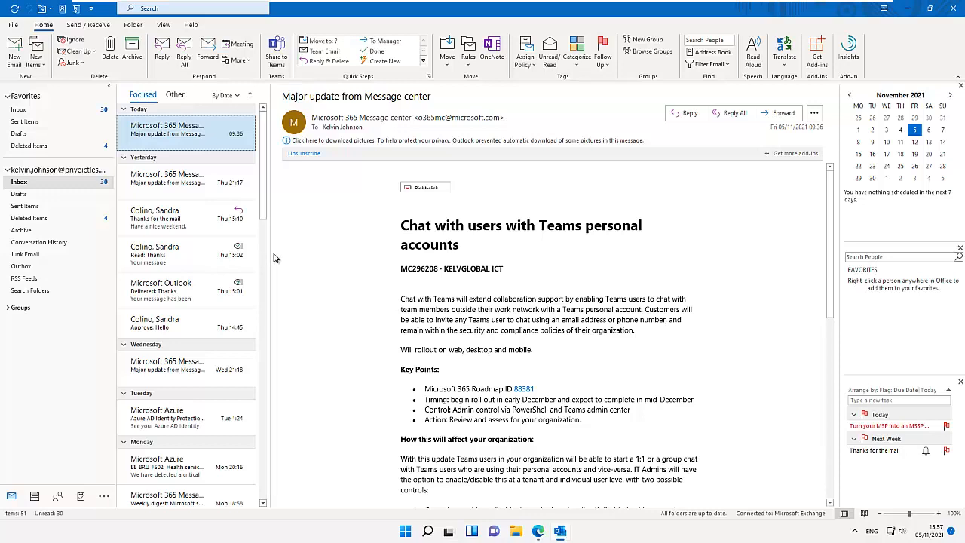
pyautogui.moveTo(280, 255)
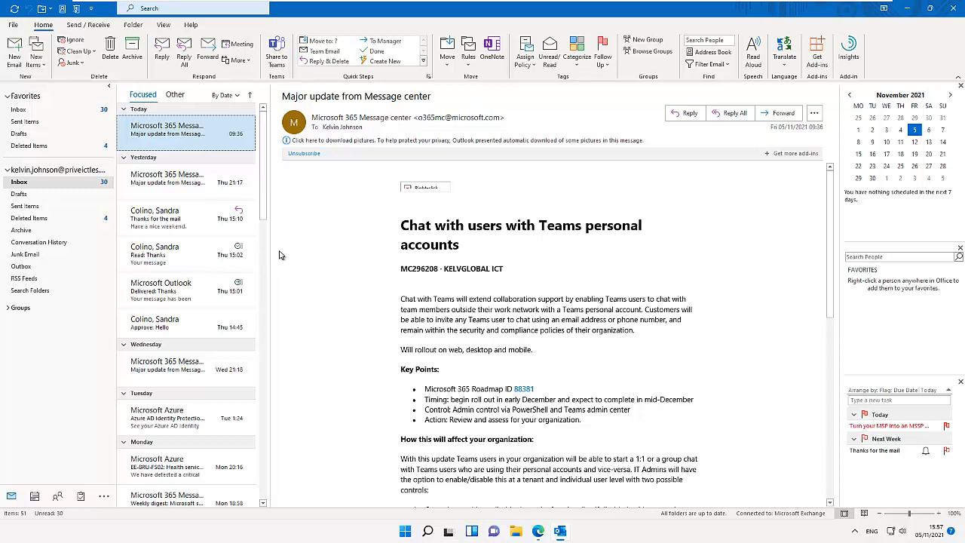
pyautogui.moveTo(282, 259)
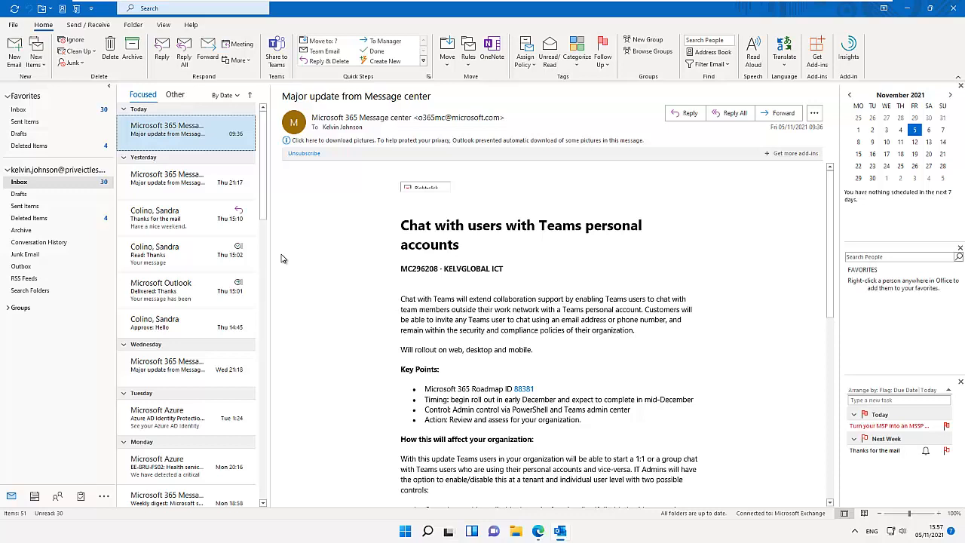